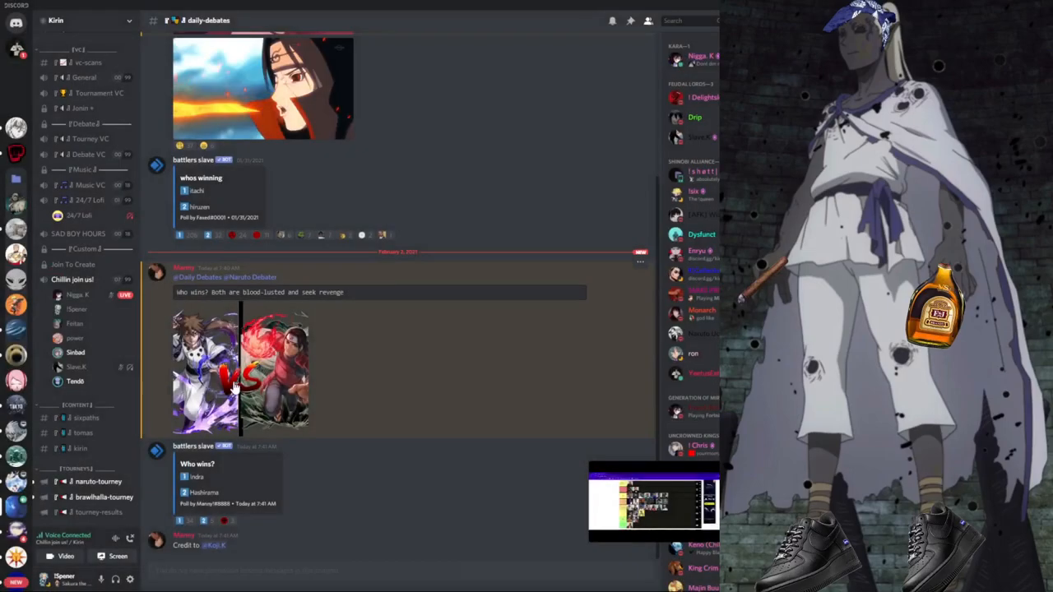
Select members in the voice channel list while browsing the sidebar.
left_click(238, 370)
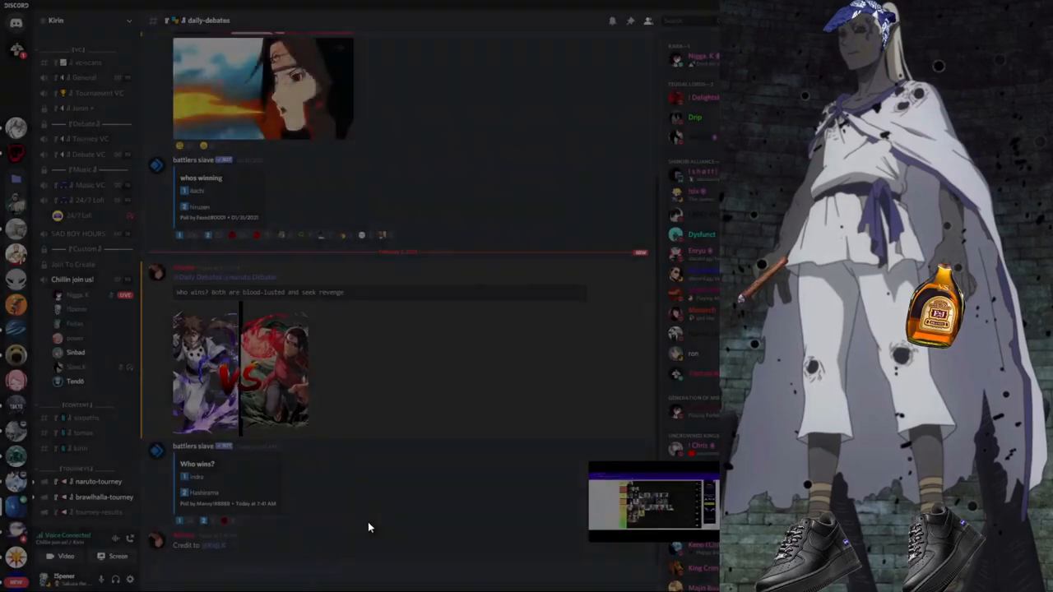
left_click(238, 370)
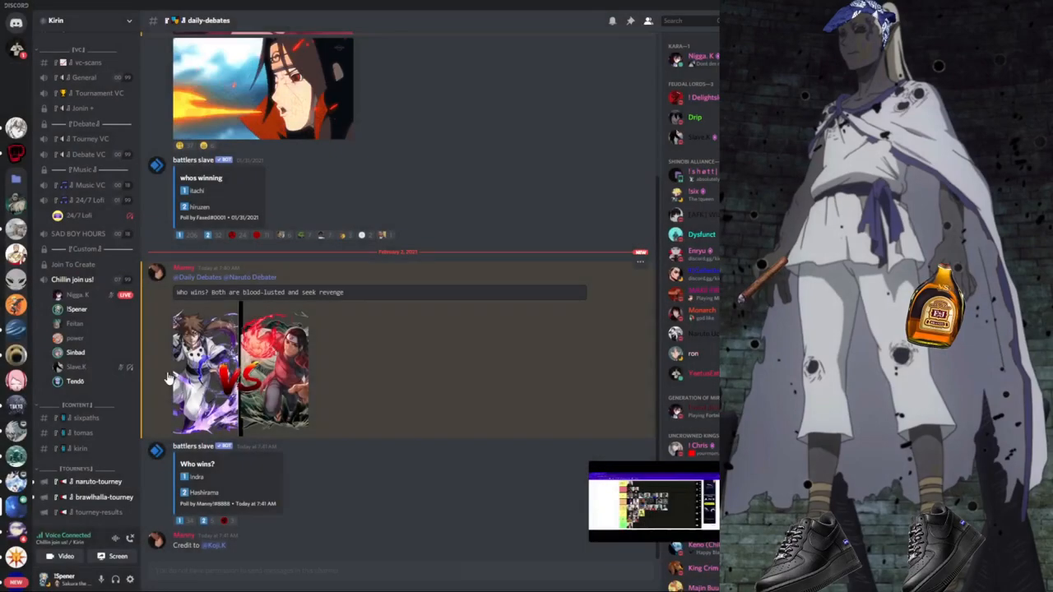
left_click(205, 370)
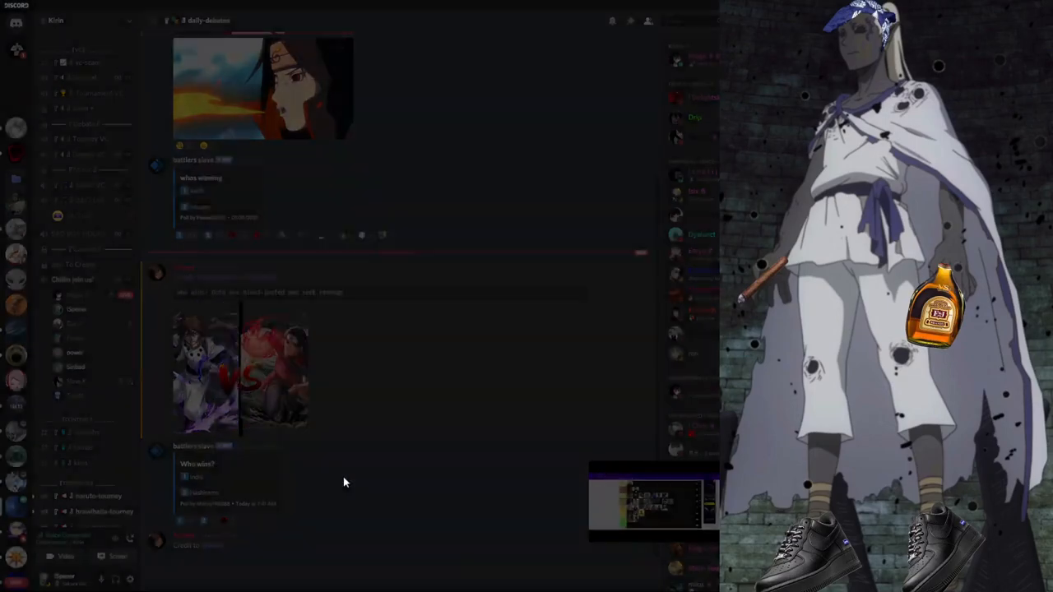
left_click(238, 370)
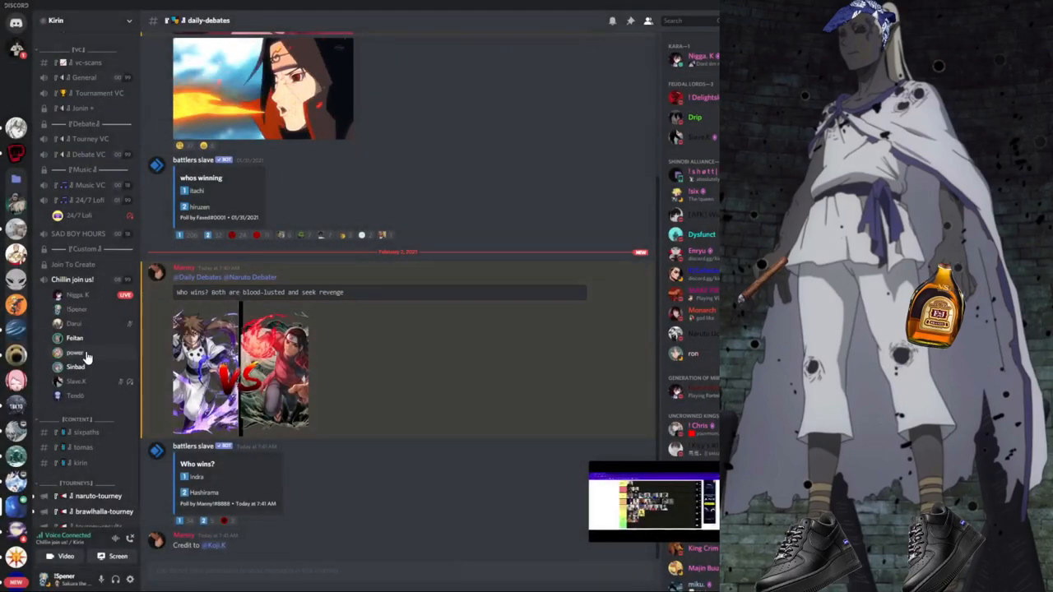
left_click(76, 352)
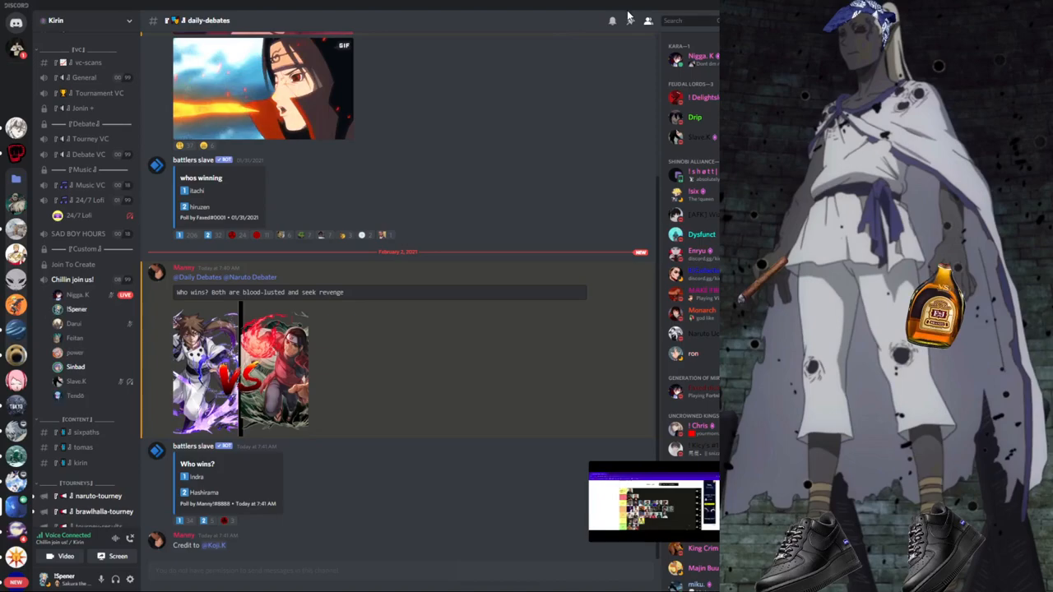
mouse_move(461, 355)
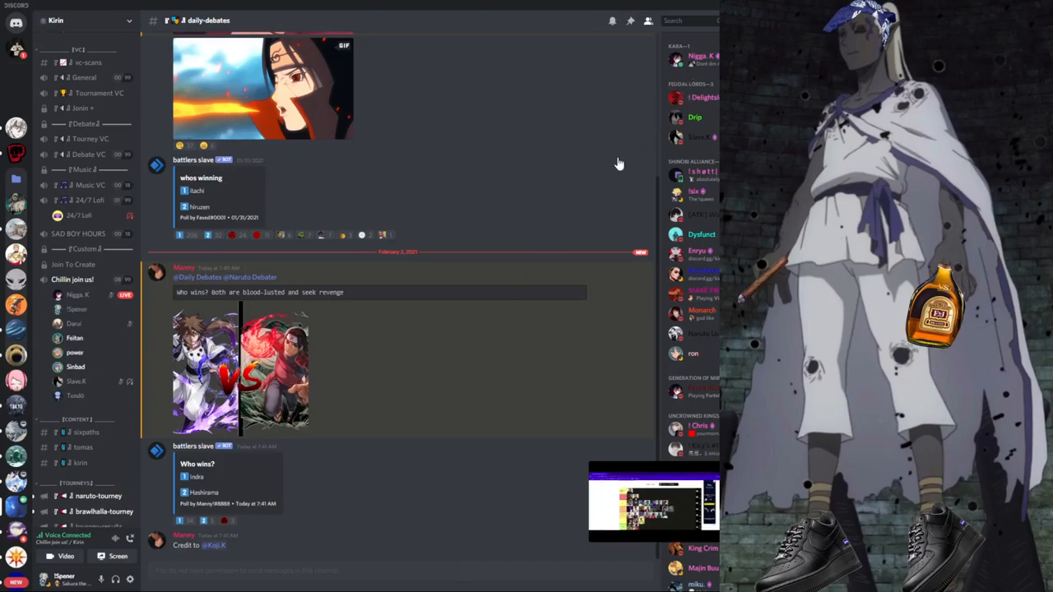
mouse_move(632, 207)
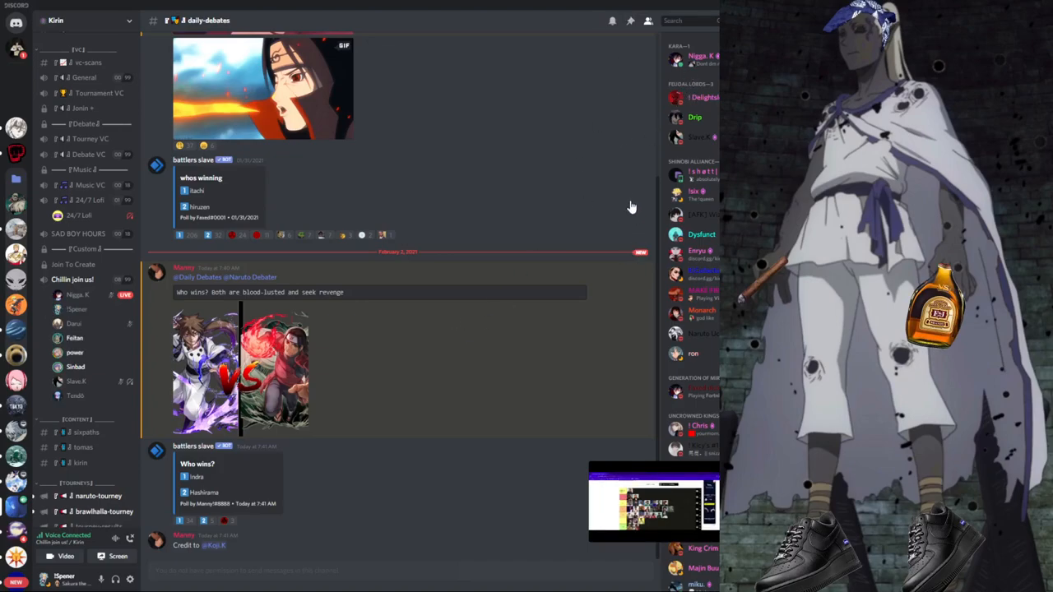
mouse_move(585, 333)
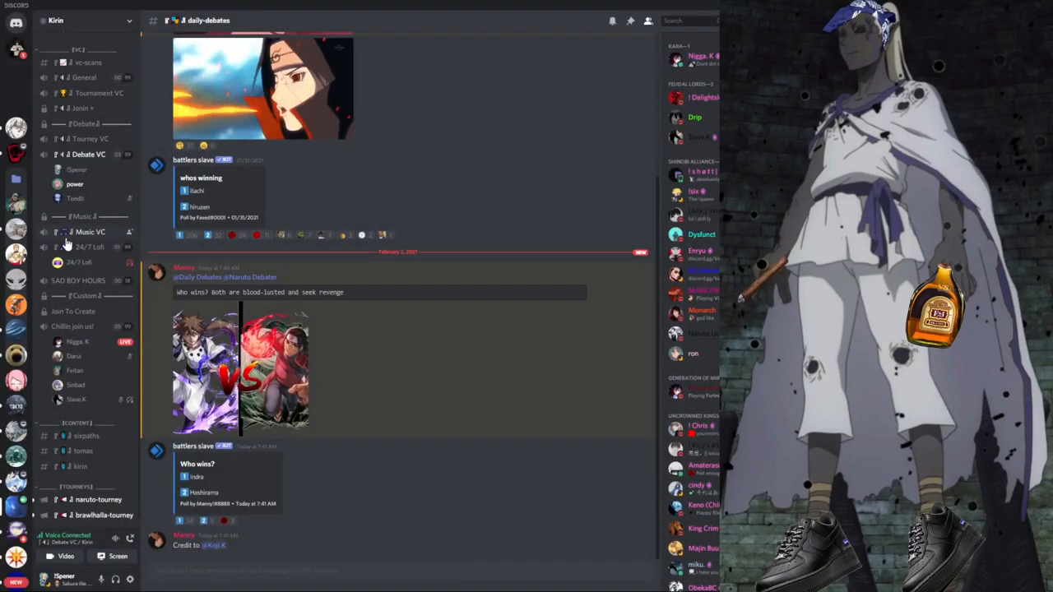
scroll("up", 3)
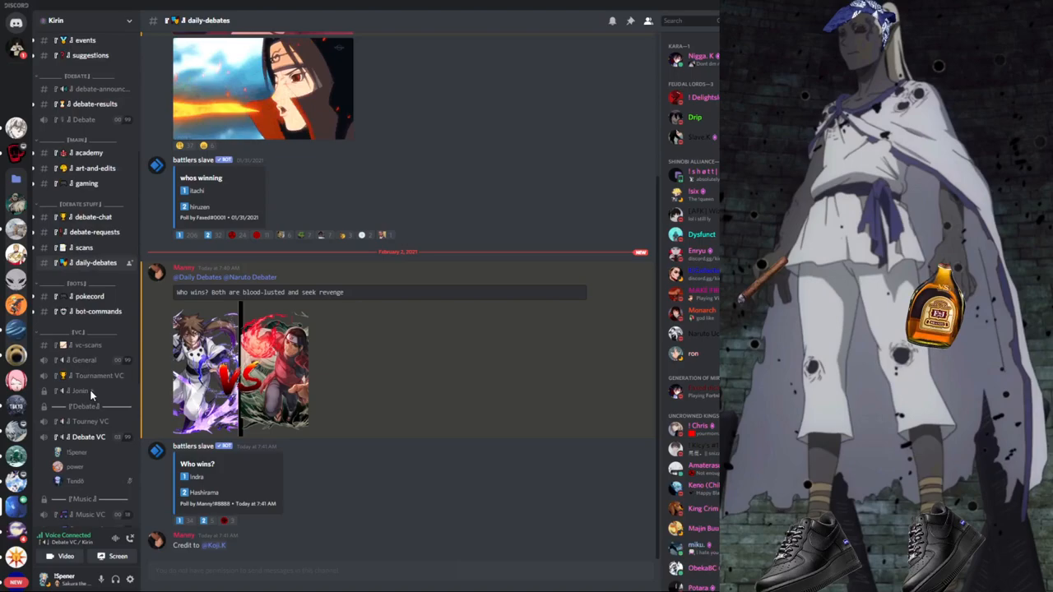
Switch to the #scans channel so the posted manga pages are showing.
left_click(82, 247)
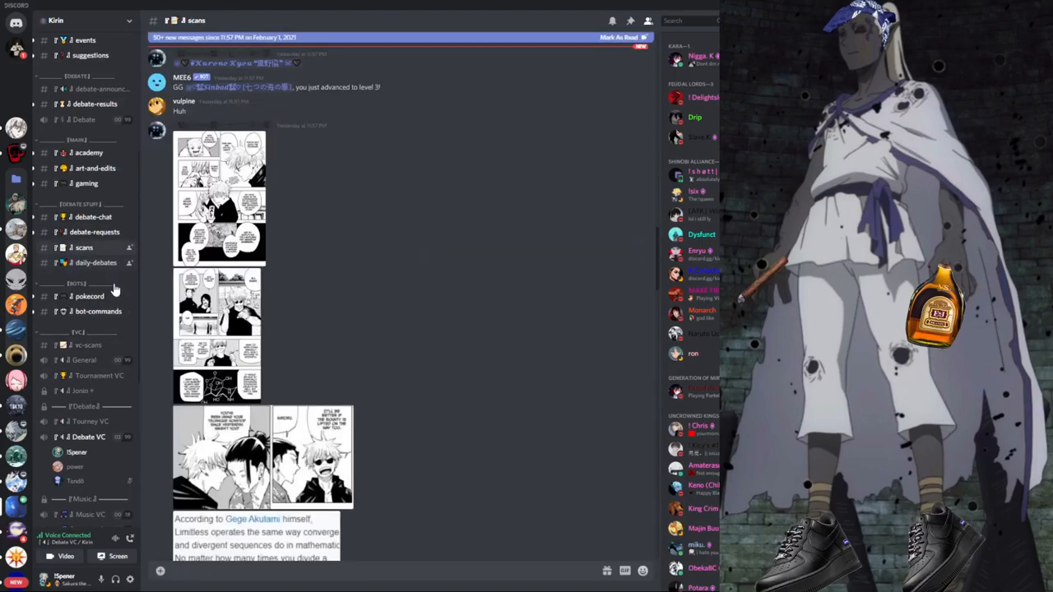
scroll("down", 3)
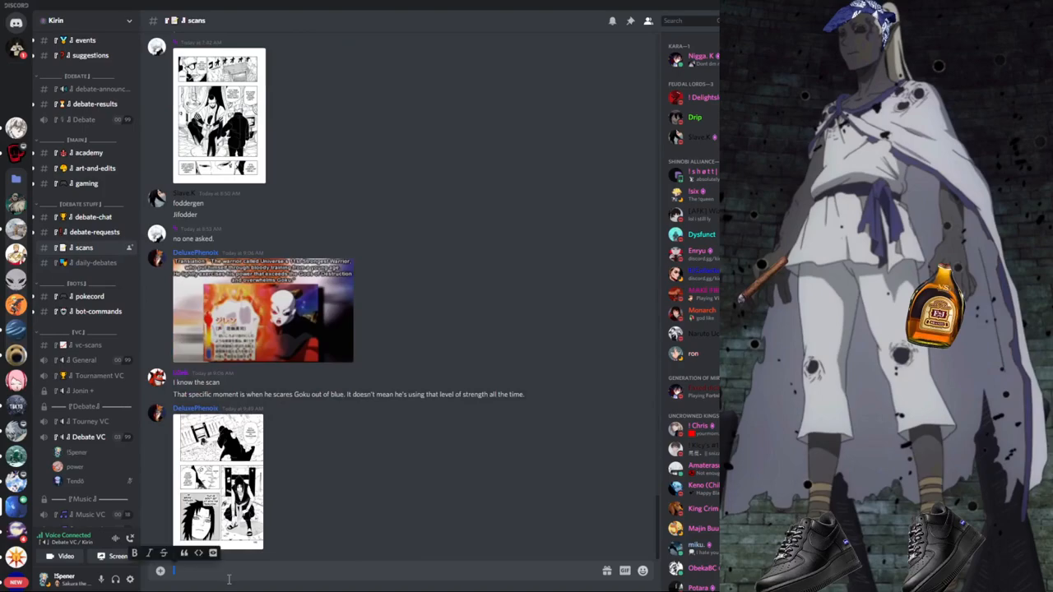
left_click(264, 309)
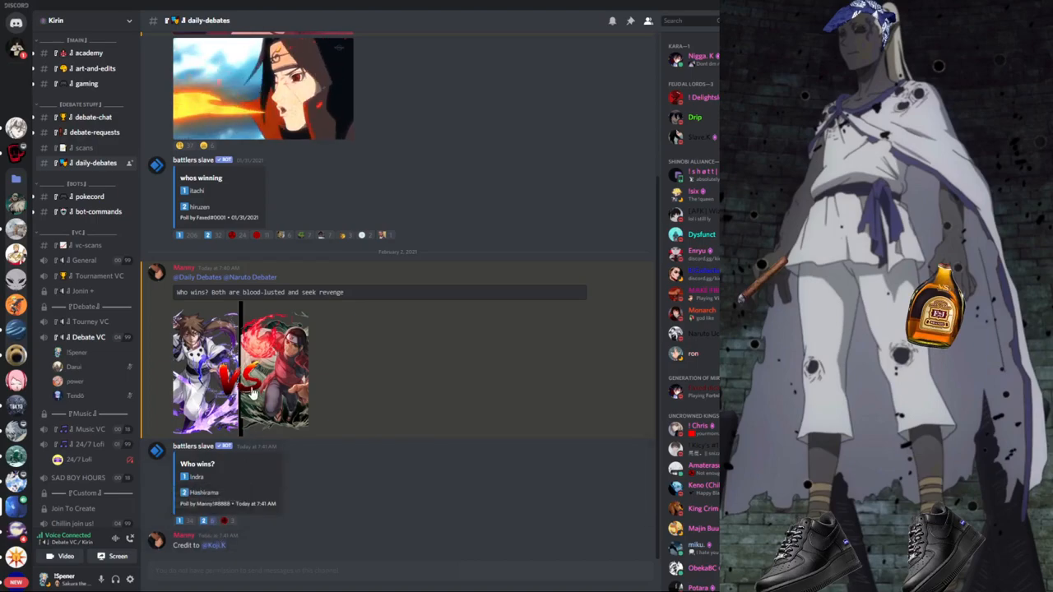
left_click(238, 370)
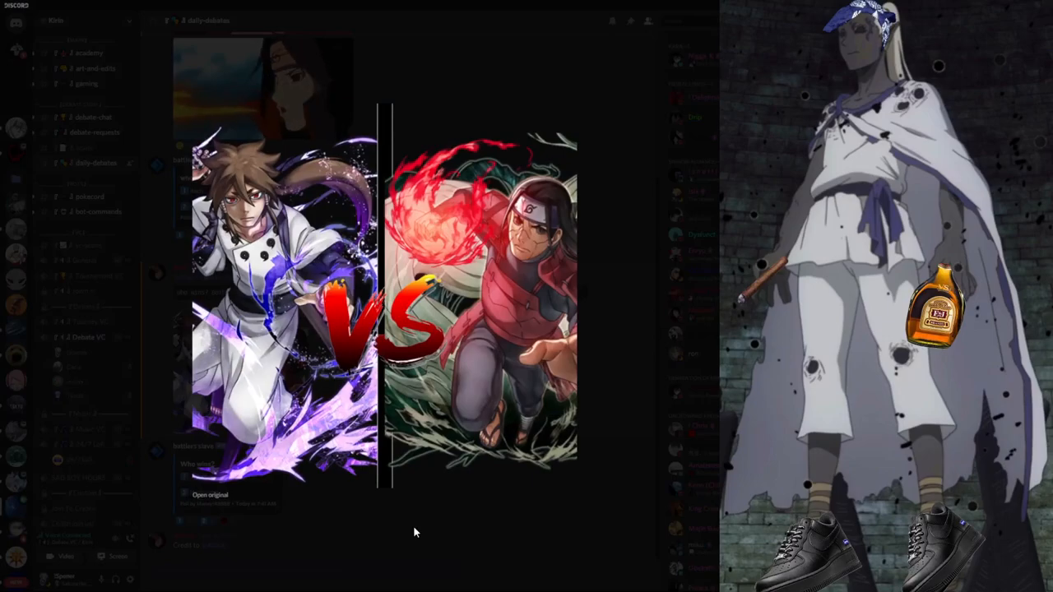
mouse_move(359, 520)
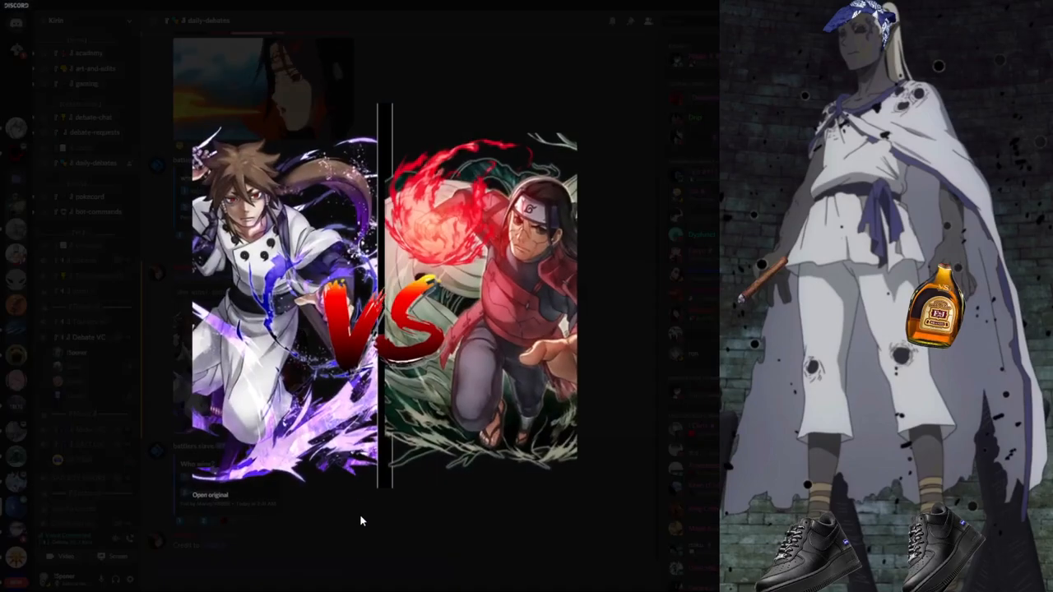
mouse_move(388, 530)
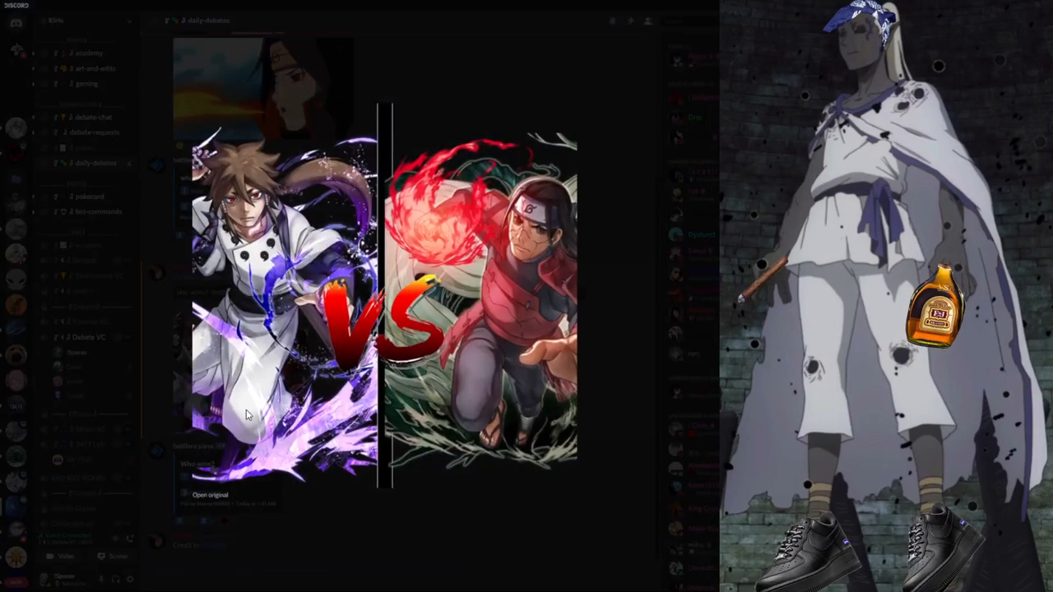
mouse_move(373, 513)
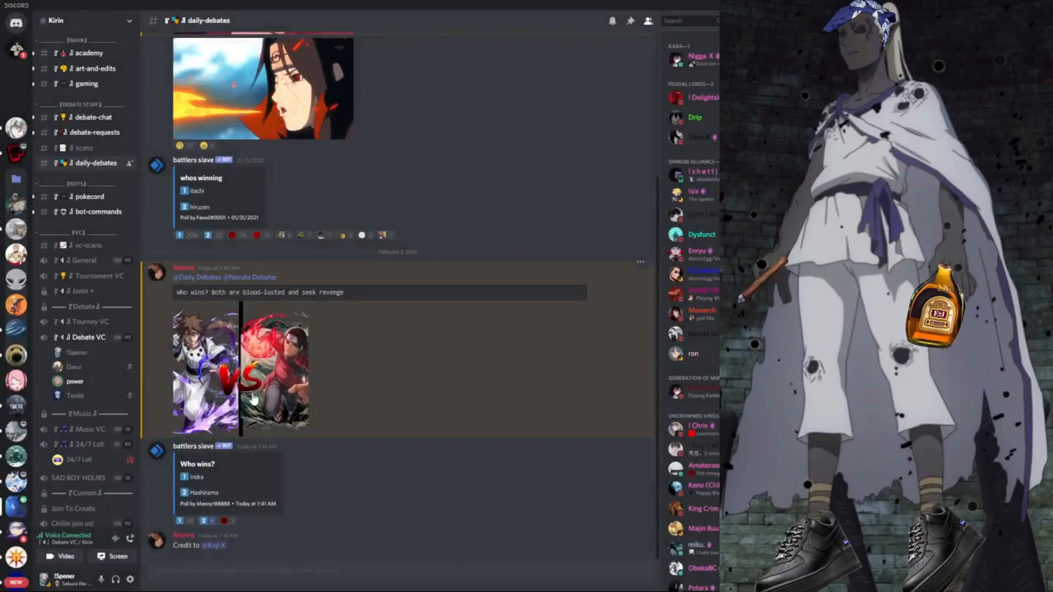
left_click(238, 370)
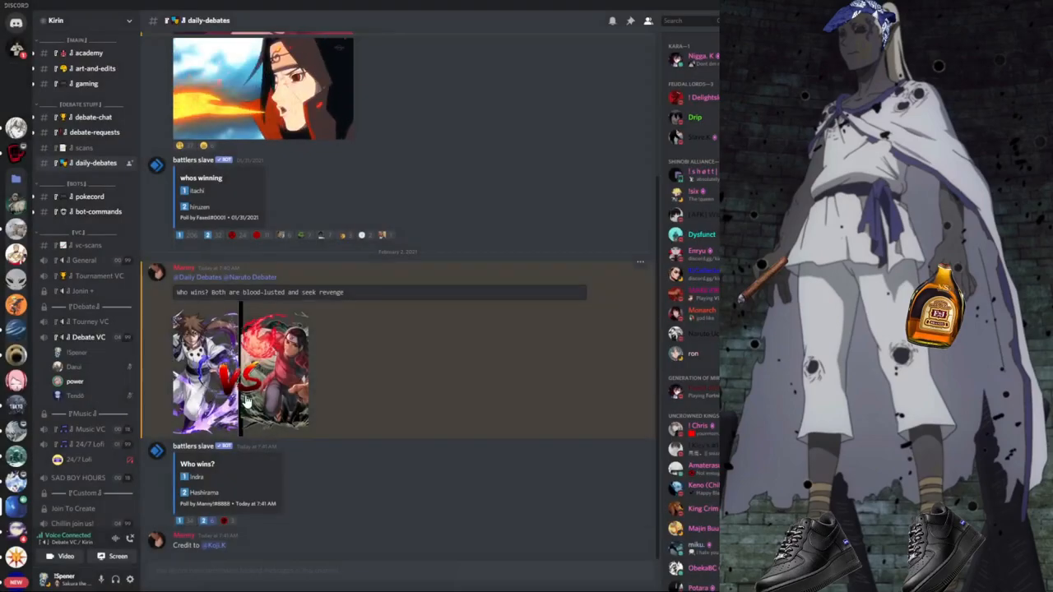
left_click(244, 370)
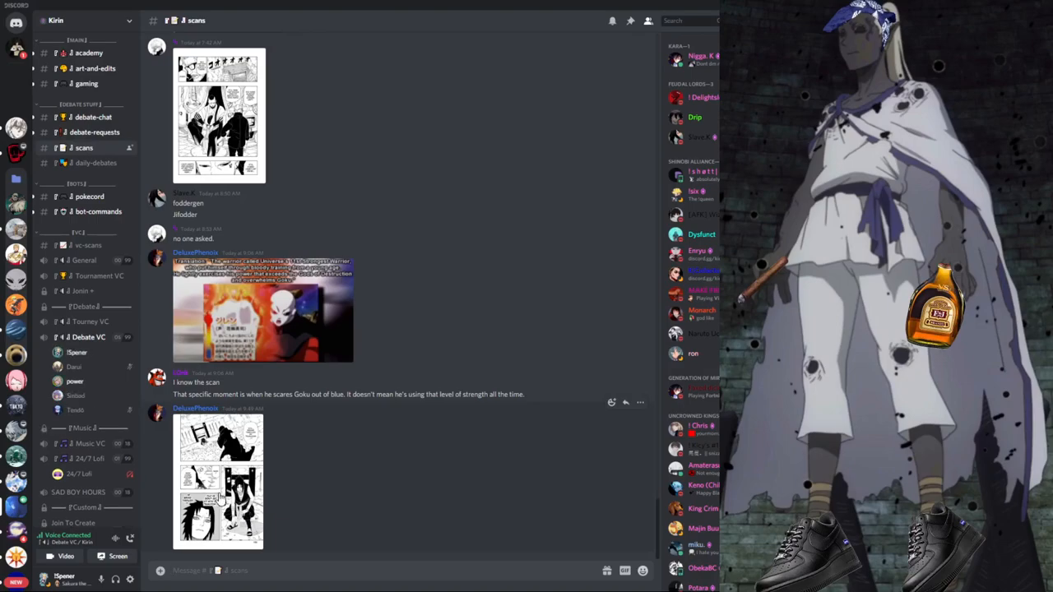
View two voice-chat members' profile popouts and dismiss them.
left_click(76, 395)
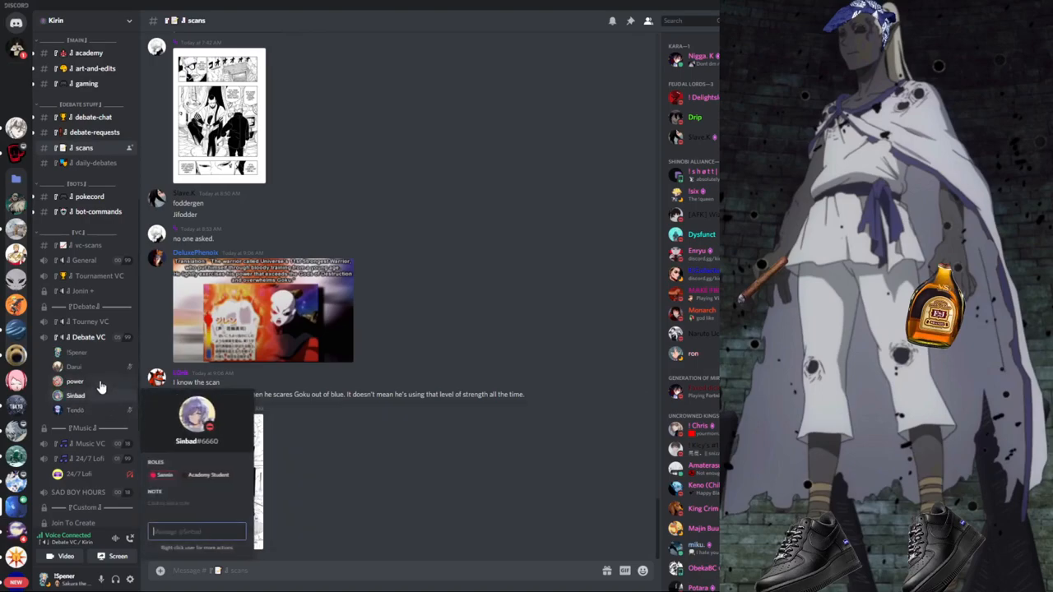
mouse_move(99, 395)
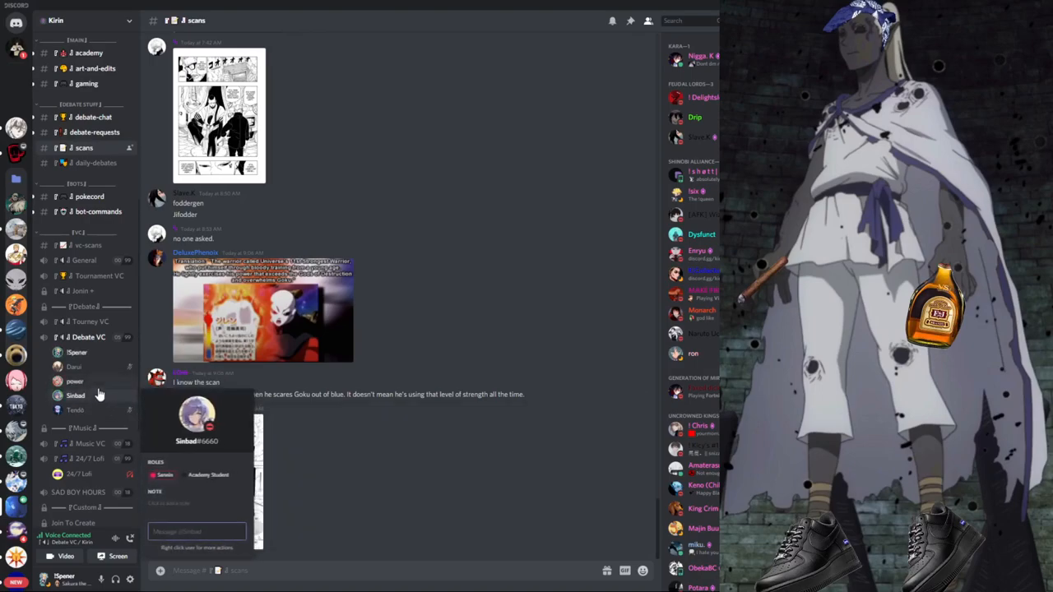
left_click(76, 352)
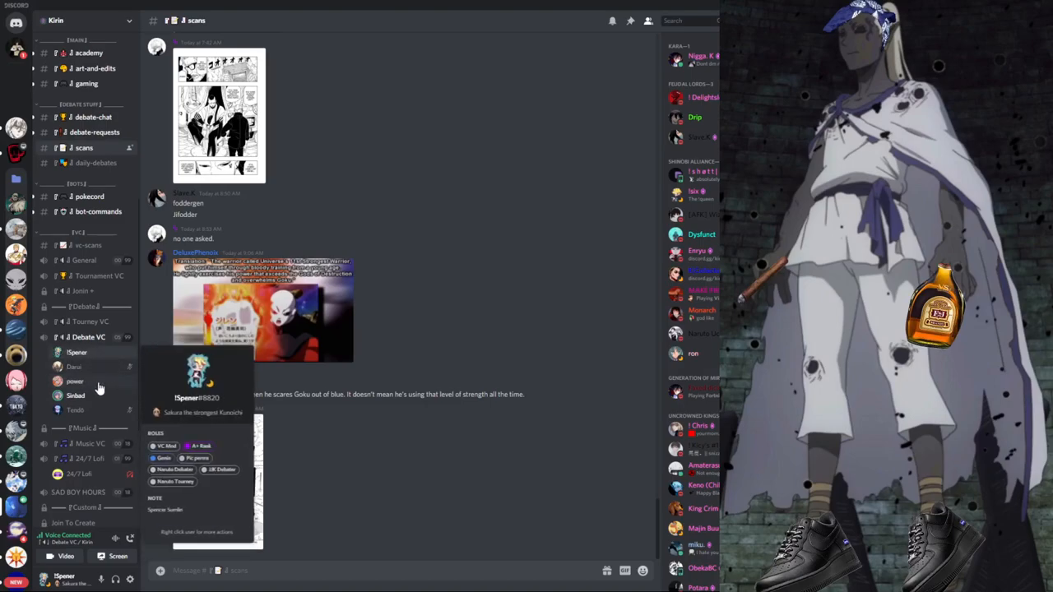
left_click(76, 381)
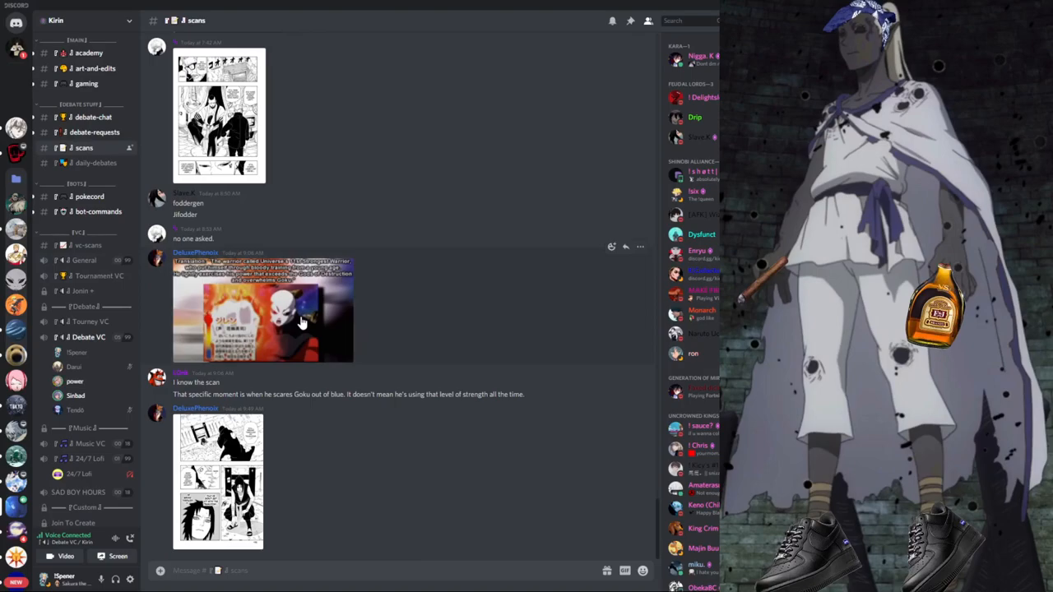
mouse_move(122, 299)
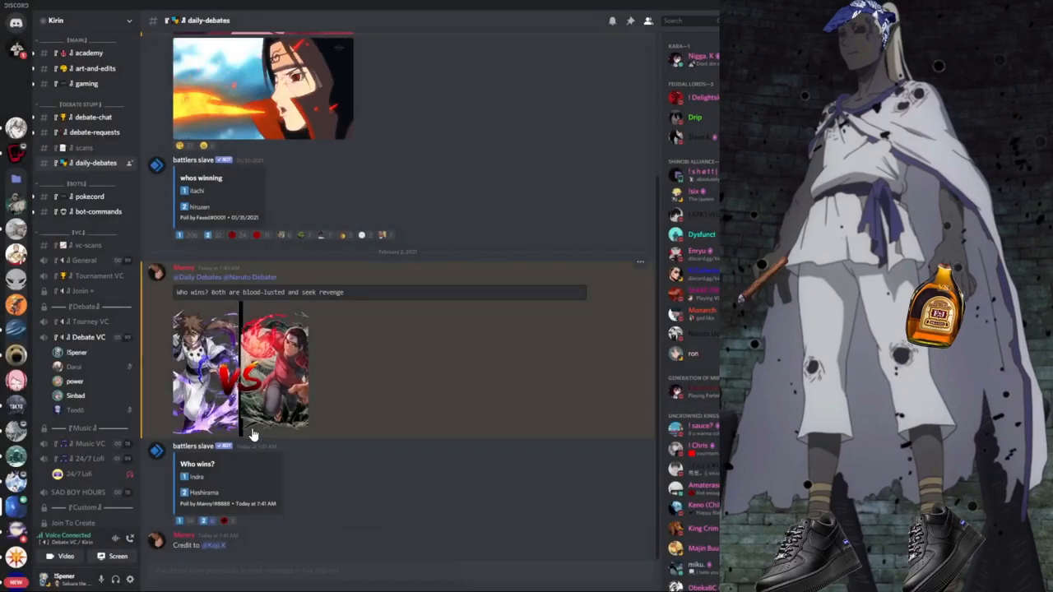
mouse_move(86, 393)
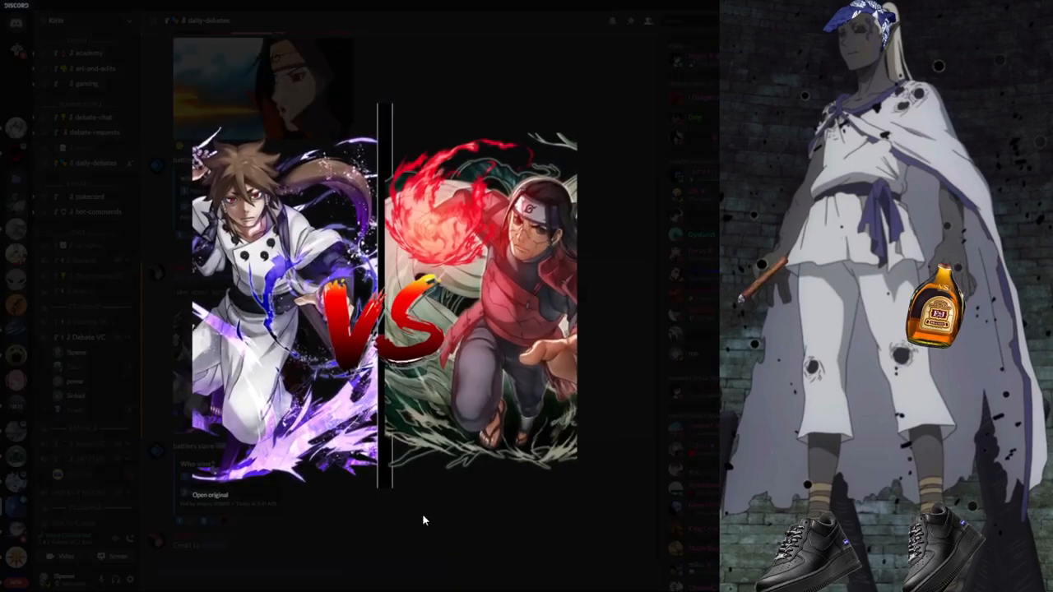
mouse_move(385, 513)
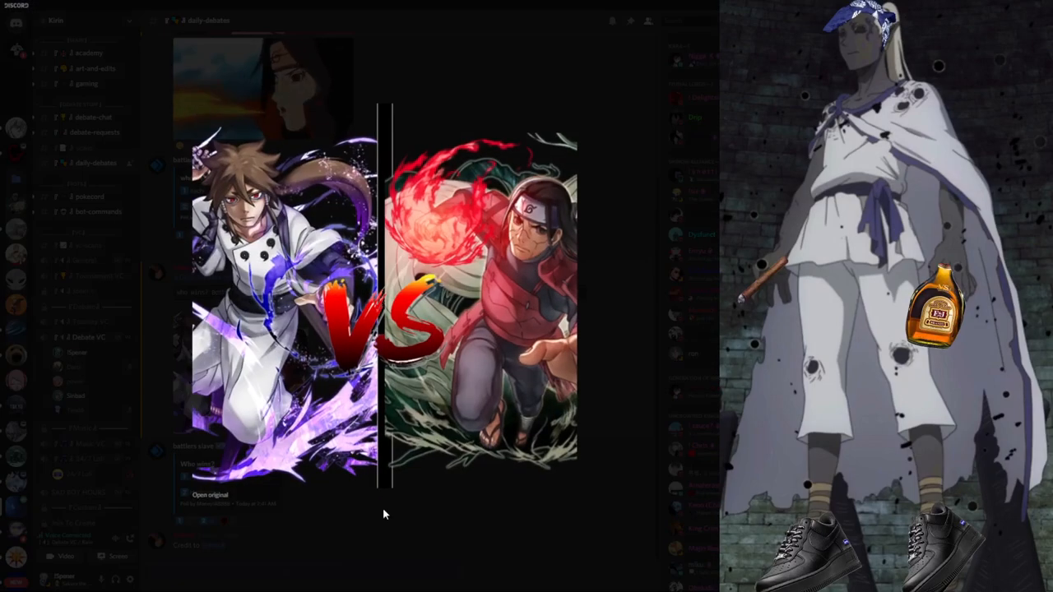